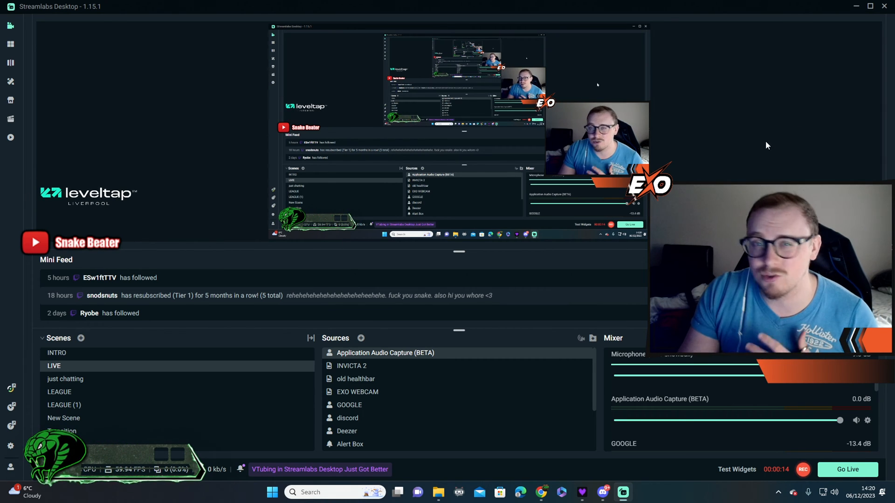
Step: Review the streaming output settings, then delete the old Application Audio Capture source
{"action": "left_click", "coordinate": [11, 448]}
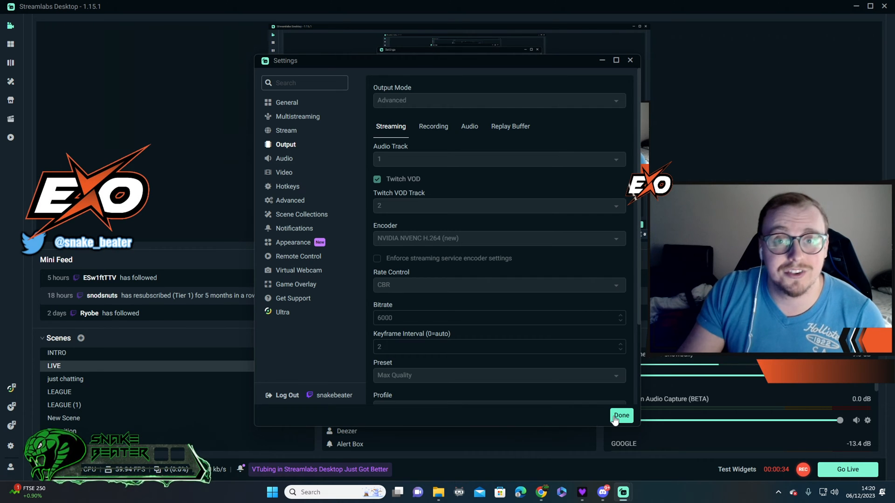
{"action": "left_click", "coordinate": [621, 416]}
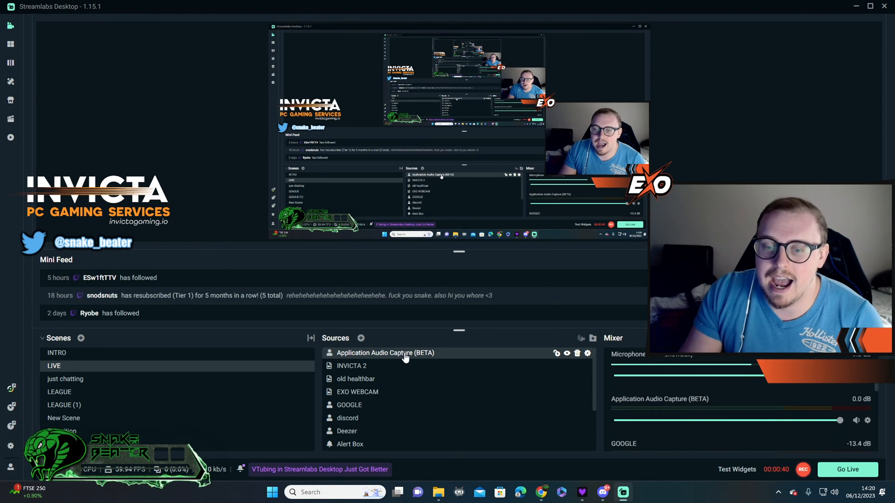
{"action": "left_click", "coordinate": [577, 353]}
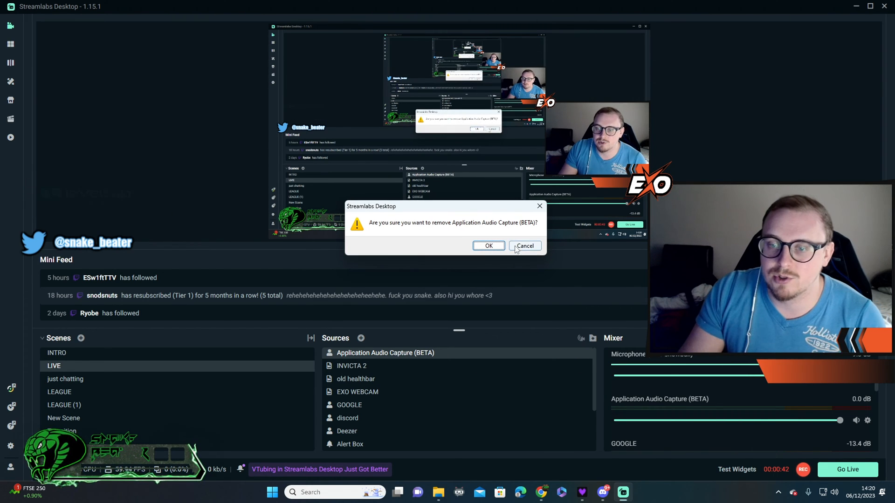
{"action": "left_click", "coordinate": [489, 246]}
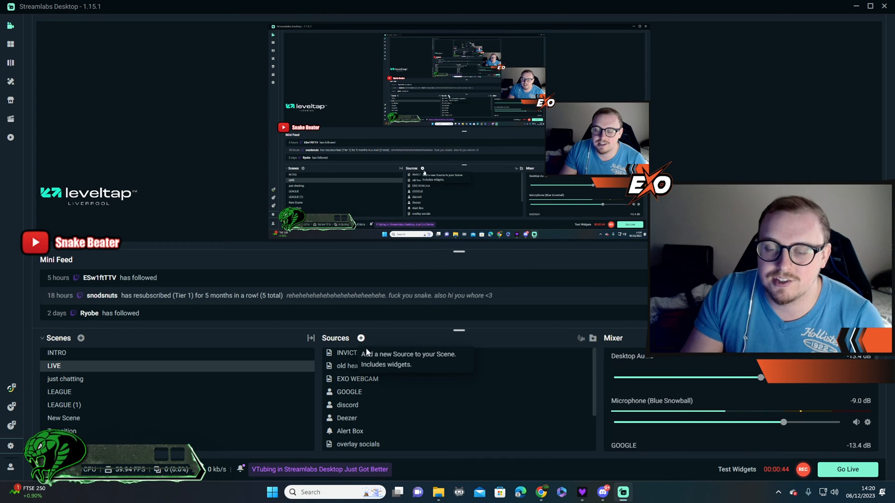
Step: Add Application Audio Capture (BETA) as a brand-new source rather than reusing an existing one
{"action": "left_click", "coordinate": [361, 338]}
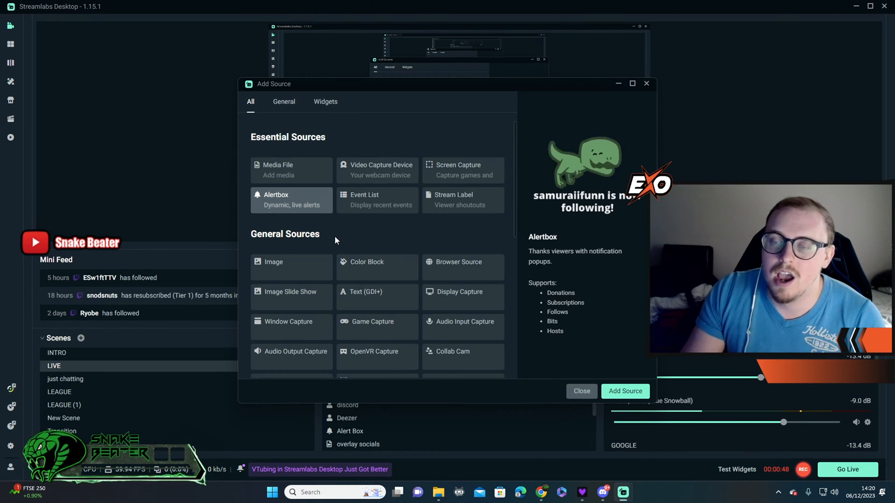
{"action": "scroll", "scroll_direction": "down", "scroll_amount": 3}
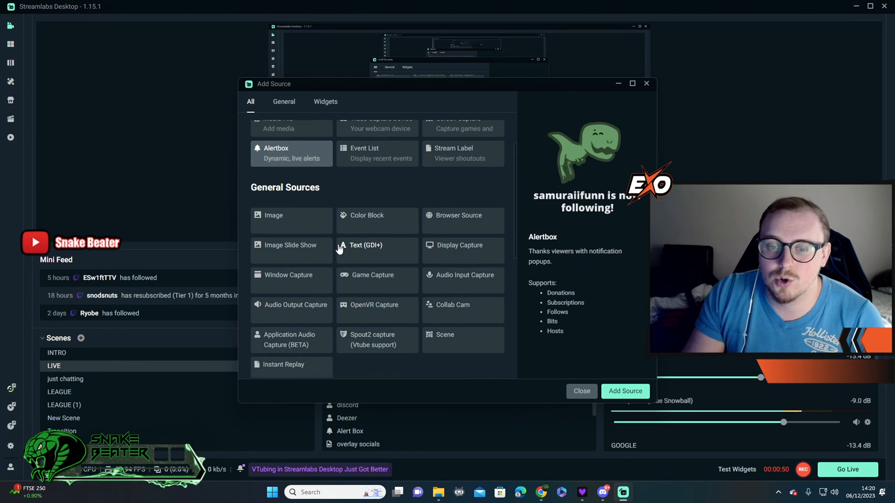
{"action": "mouse_move", "coordinate": [292, 342]}
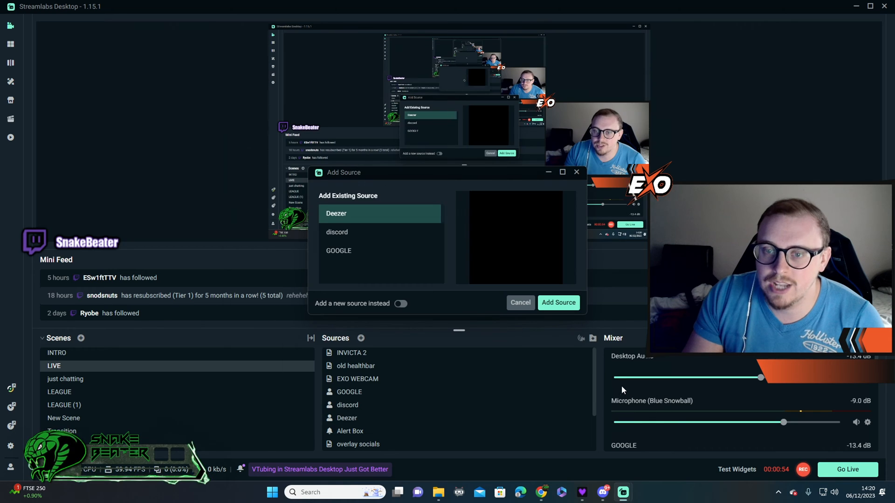
{"action": "mouse_move", "coordinate": [377, 242]}
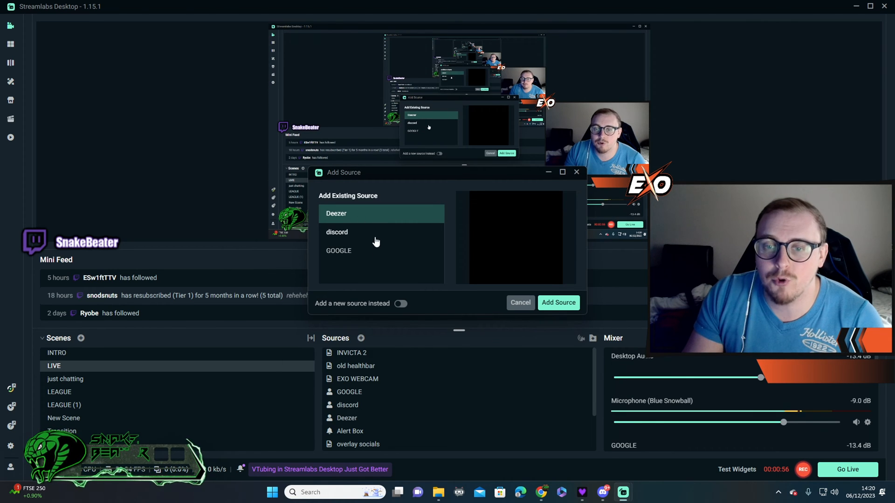
{"action": "mouse_move", "coordinate": [369, 218]}
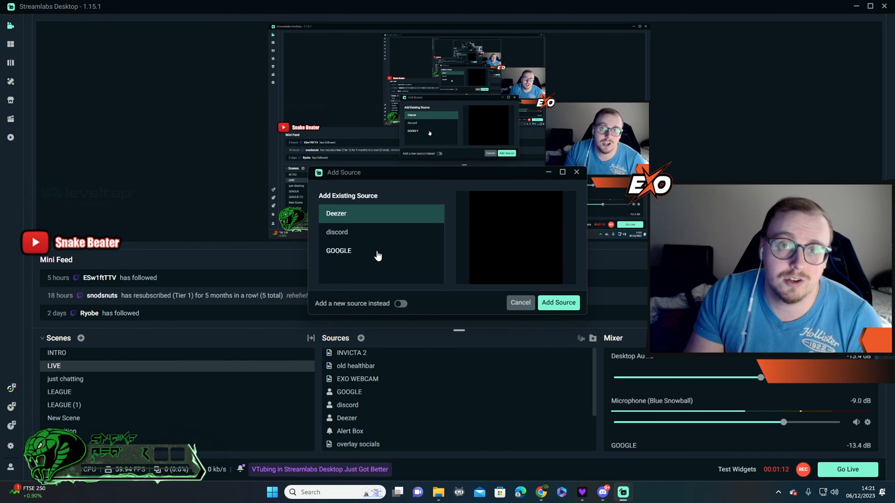
{"action": "mouse_move", "coordinate": [373, 239]}
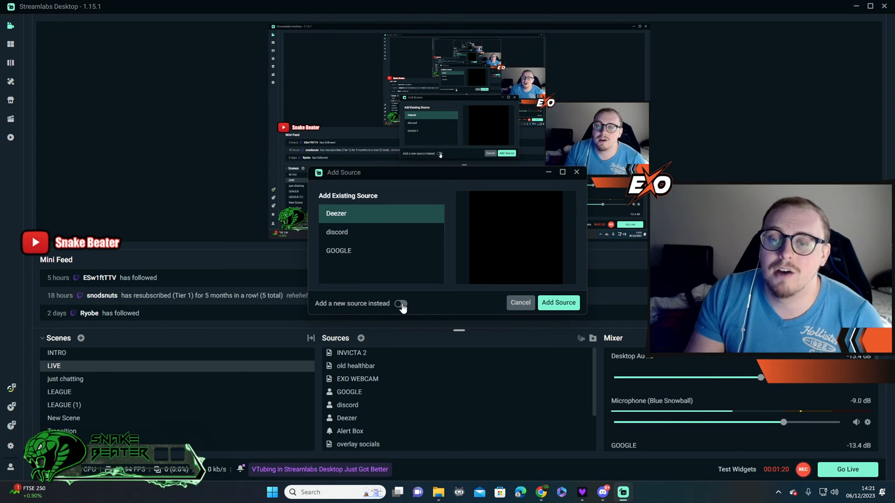
{"action": "left_click", "coordinate": [401, 303]}
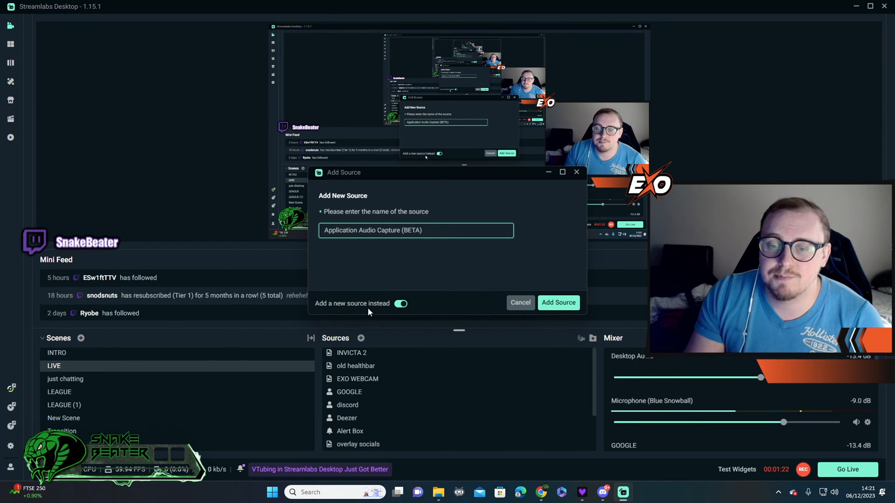
{"action": "left_click", "coordinate": [559, 303]}
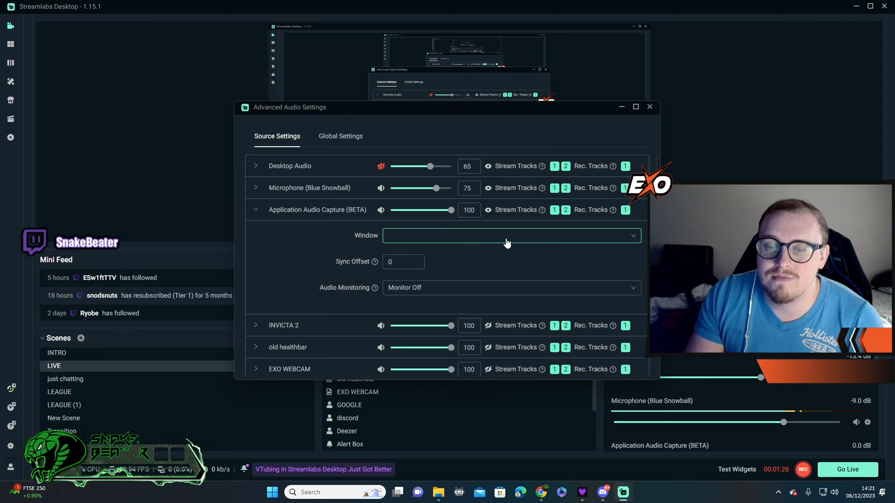
Step: Set the capture window to [Deezer.exe]: Deezer, close the audio settings and bring Deezer forward
{"action": "left_click", "coordinate": [512, 236]}
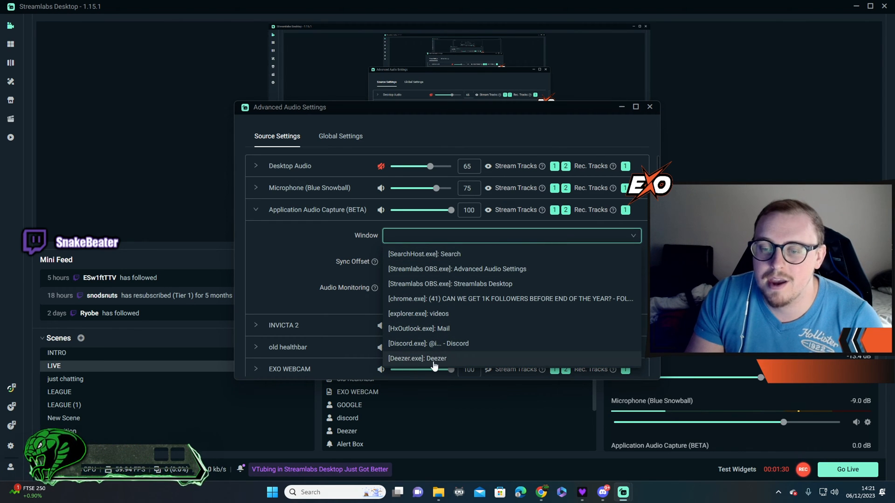
{"action": "left_click", "coordinate": [434, 359]}
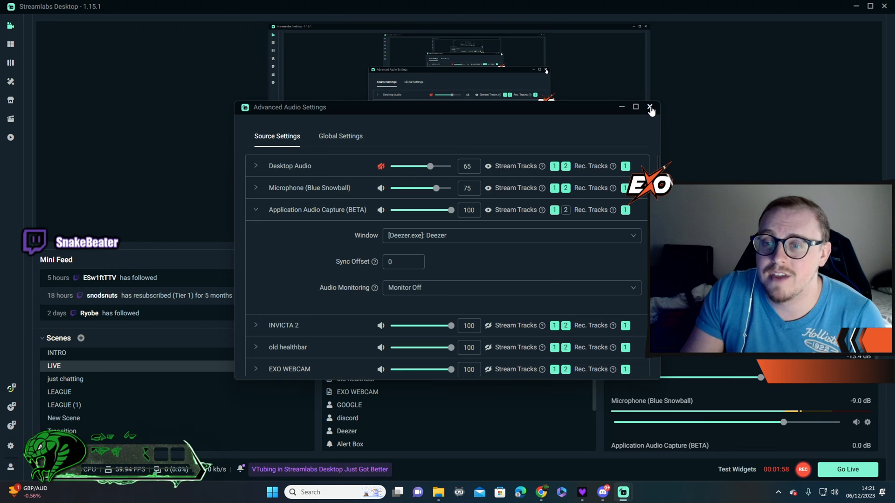
{"action": "left_click", "coordinate": [648, 106]}
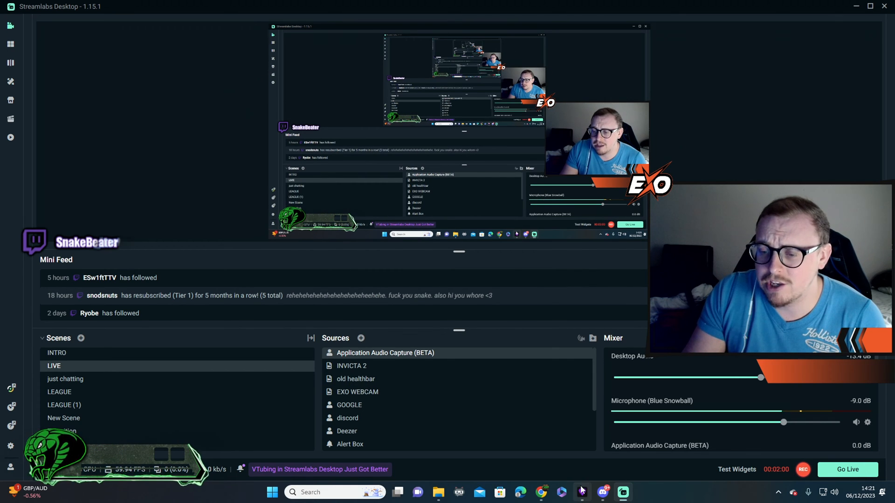
{"action": "left_click", "coordinate": [581, 492]}
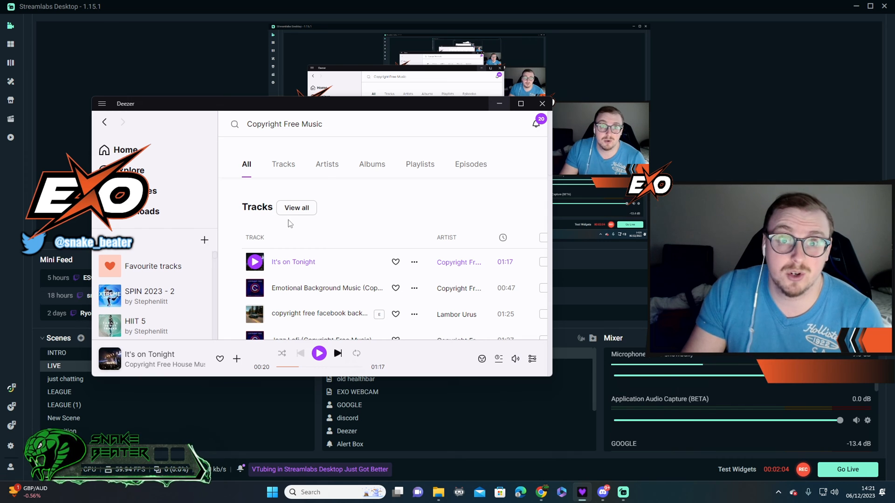
Step: Play 'It's on Tonight' in Deezer, then return to Streamlabs Desktop
{"action": "left_click", "coordinate": [319, 353]}
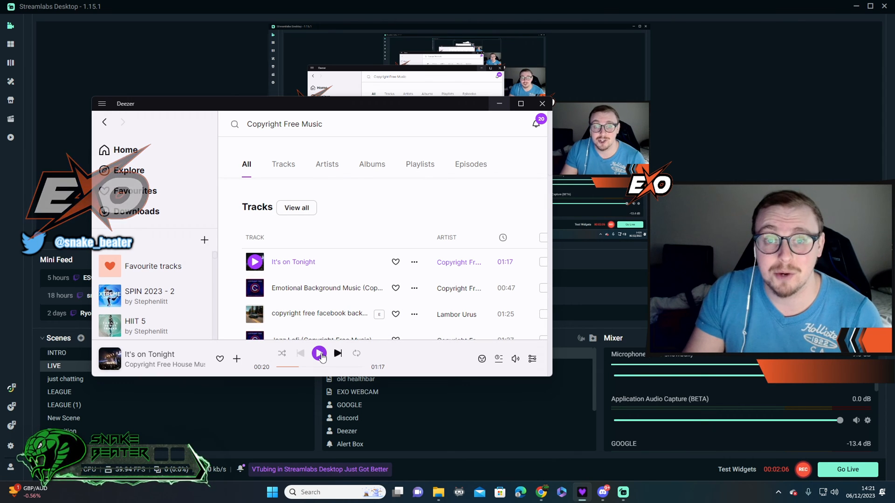
{"action": "left_click", "coordinate": [319, 353]}
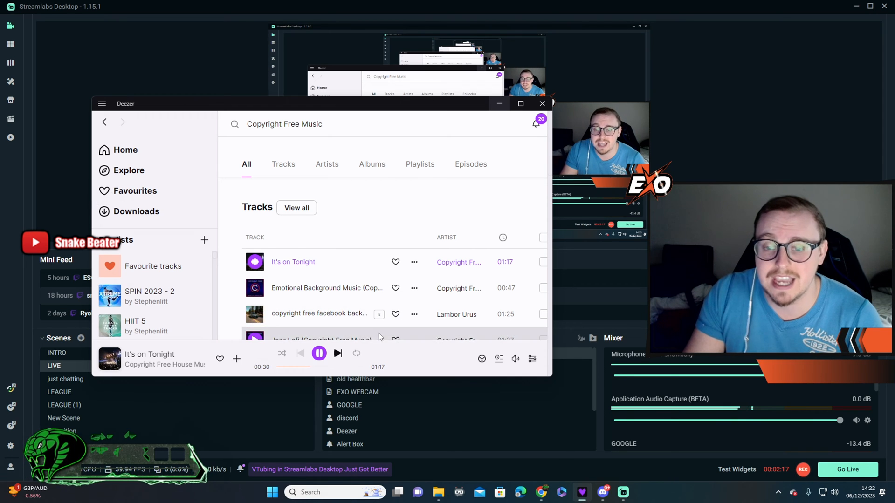
{"action": "left_click", "coordinate": [319, 352]}
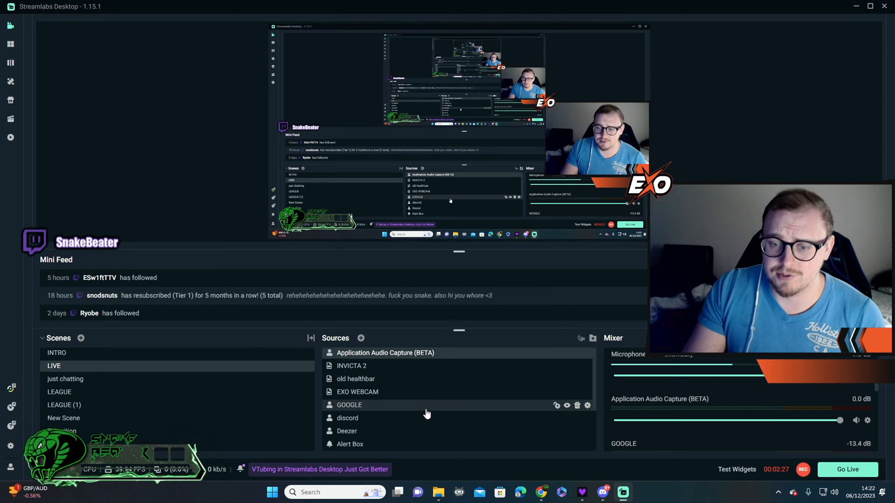
Step: Review every source's stream track checkboxes in Advanced Audio Settings, then close it
{"action": "left_click", "coordinate": [587, 406]}
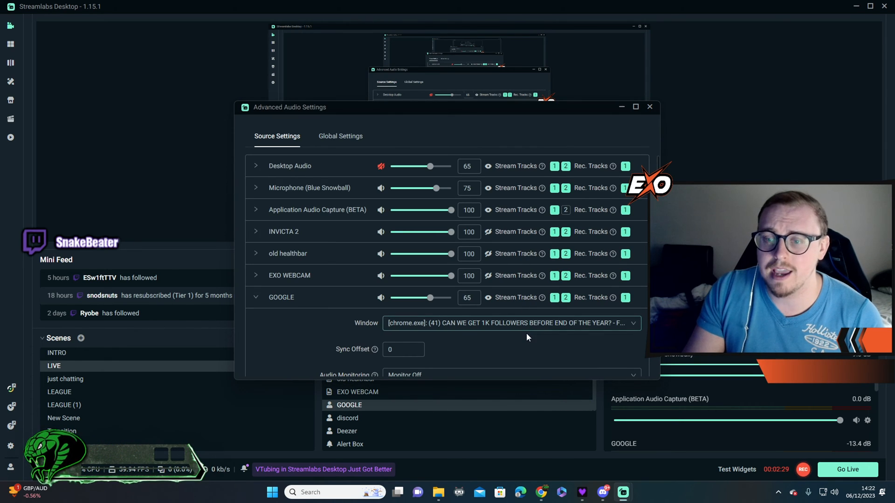
{"action": "scroll", "scroll_direction": "down", "scroll_amount": 3}
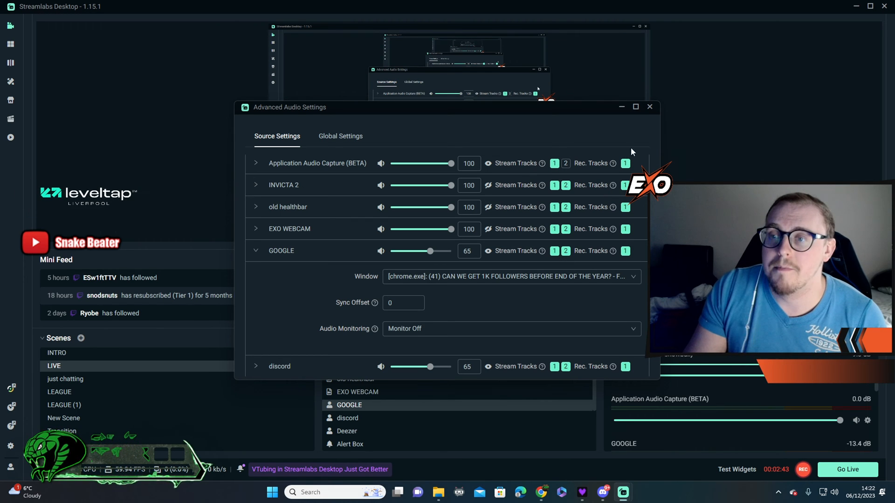
{"action": "left_click", "coordinate": [649, 106]}
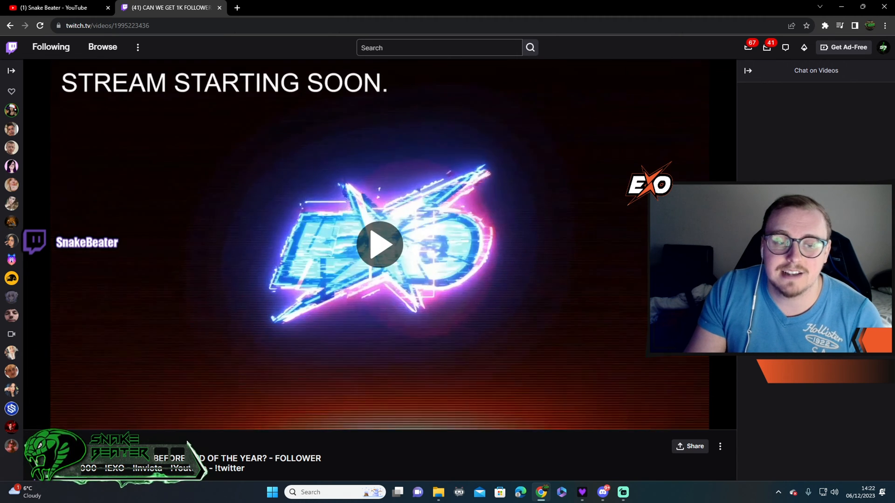
Step: Start the Twitch VOD in Chrome to listen for the Deezer music, then pause it
{"action": "left_click", "coordinate": [382, 251]}
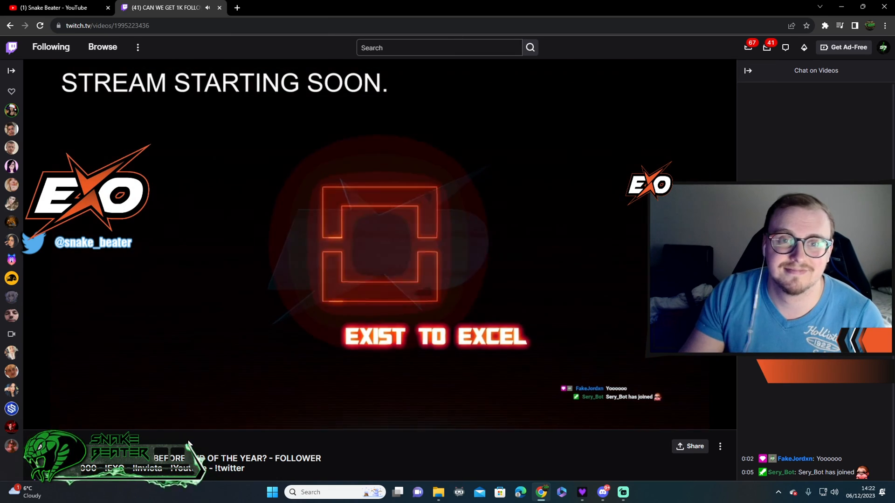
{"action": "mouse_move", "coordinate": [34, 419]}
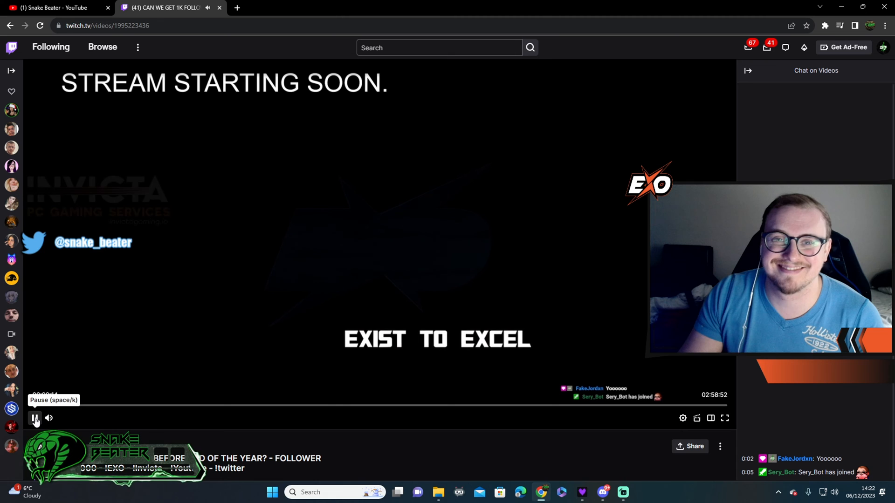
{"action": "left_click", "coordinate": [623, 493]}
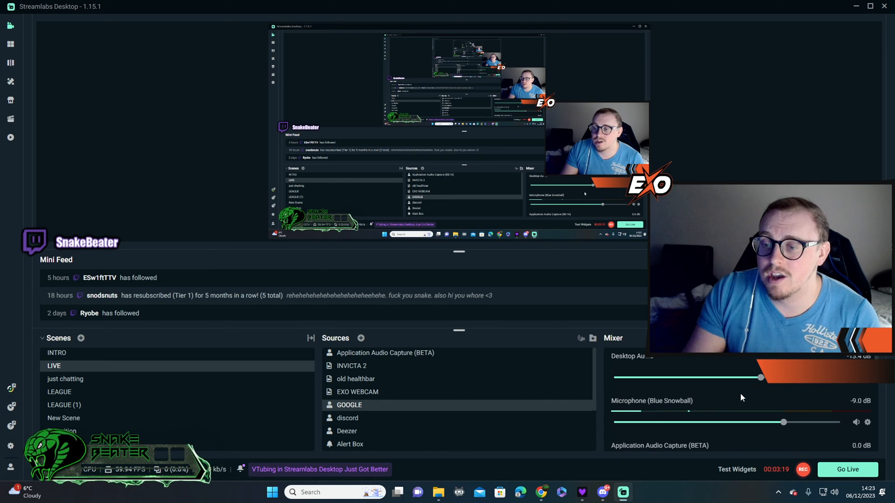
{"action": "mouse_move", "coordinate": [850, 388]}
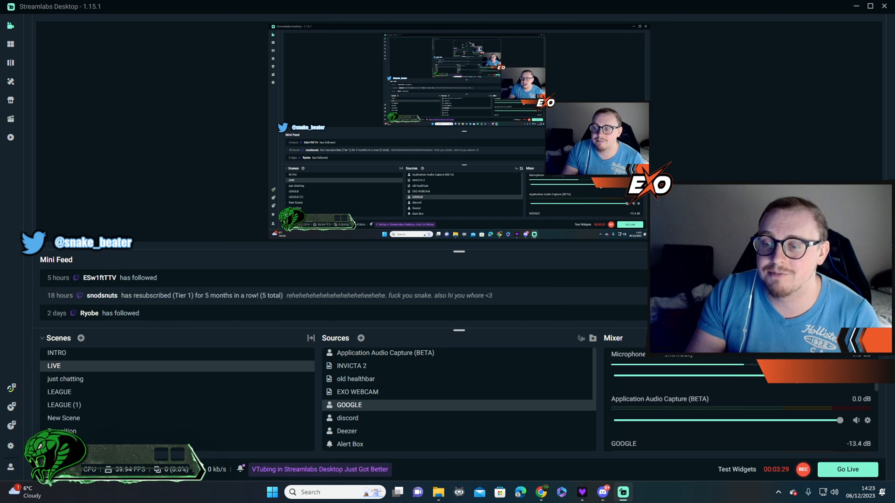
{"action": "mouse_move", "coordinate": [416, 360]}
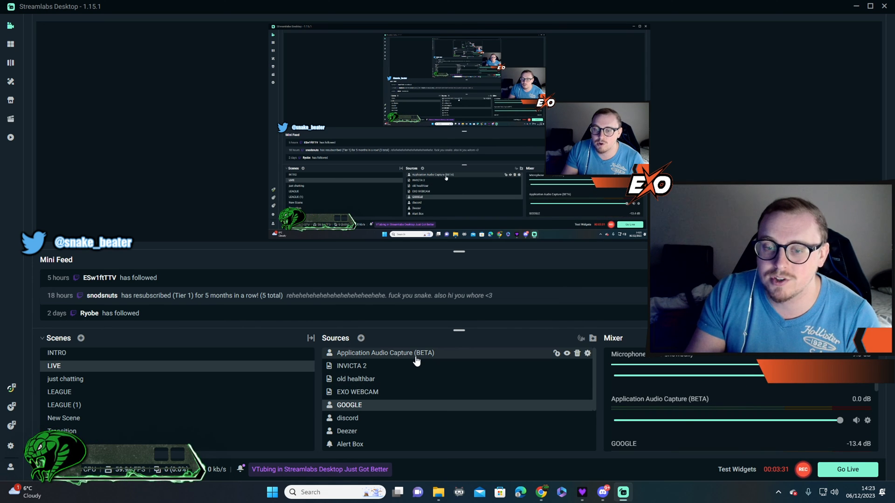
Step: Delete the Application Audio Capture (BETA) source and confirm the removal
{"action": "left_click", "coordinate": [577, 354]}
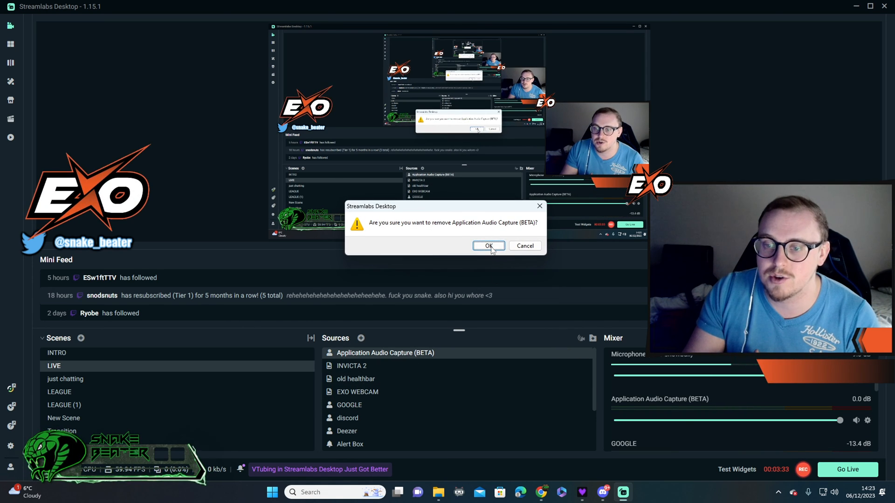
{"action": "left_click", "coordinate": [489, 246]}
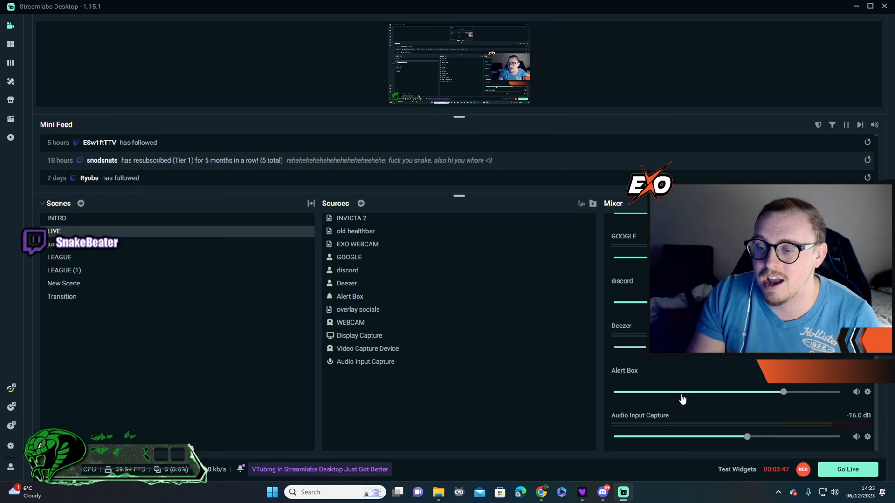
{"action": "mouse_move", "coordinate": [632, 422]}
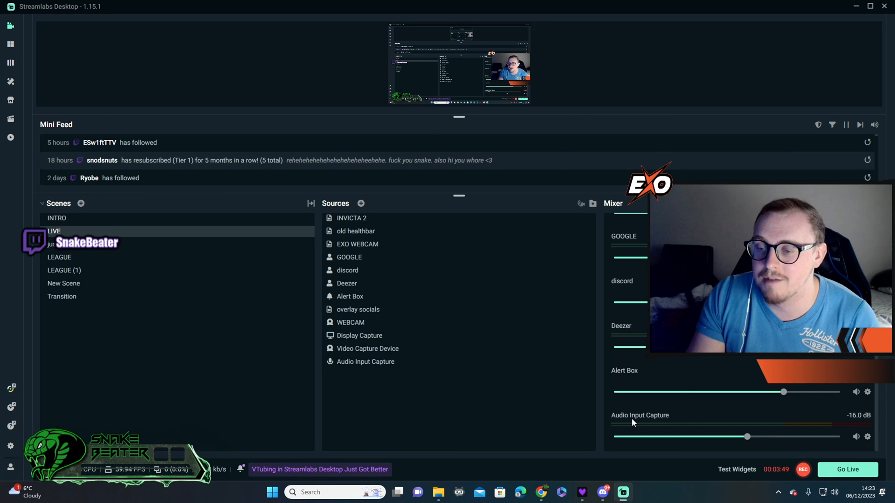